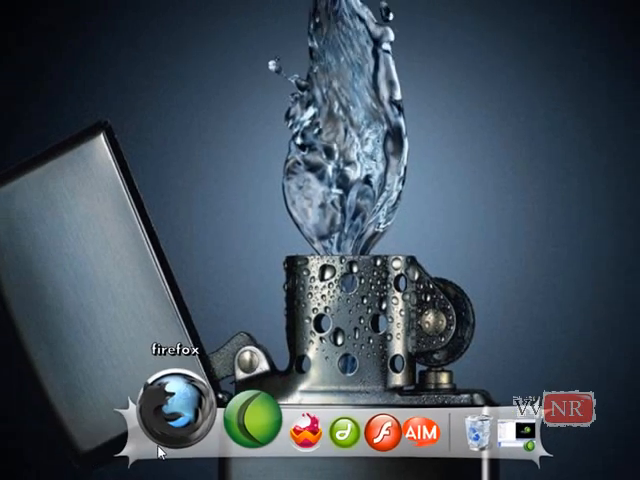
# Launch Firefox from its RocketDock dock icon and reach the About RocketDock page.
pyautogui.click(174, 415)
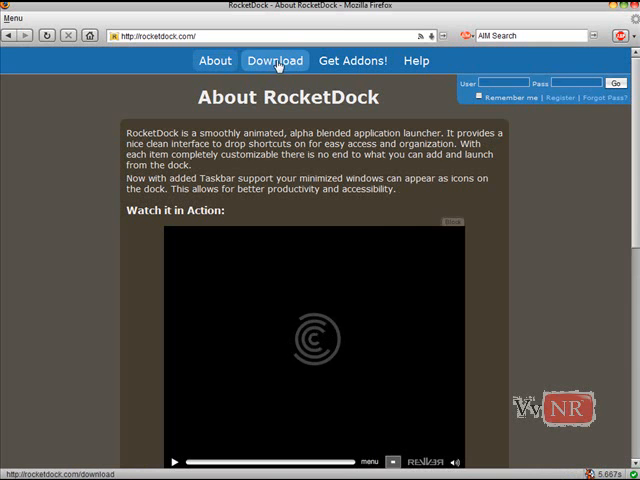
# Go to the RocketDock site's Download page listing latest version 1.3.5 and archived versions.
pyautogui.click(274, 61)
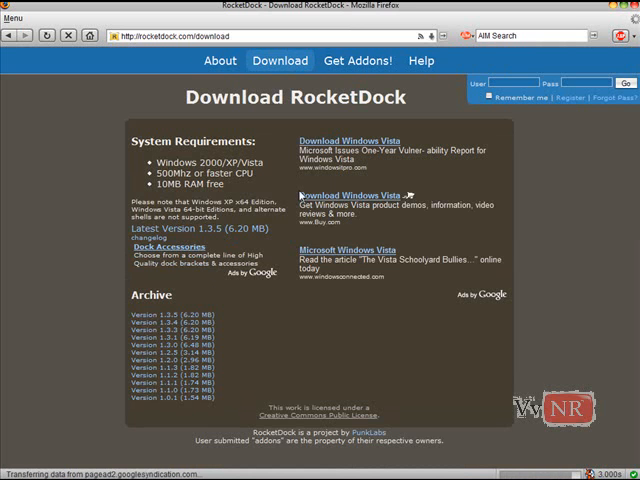
pyautogui.moveTo(232, 232)
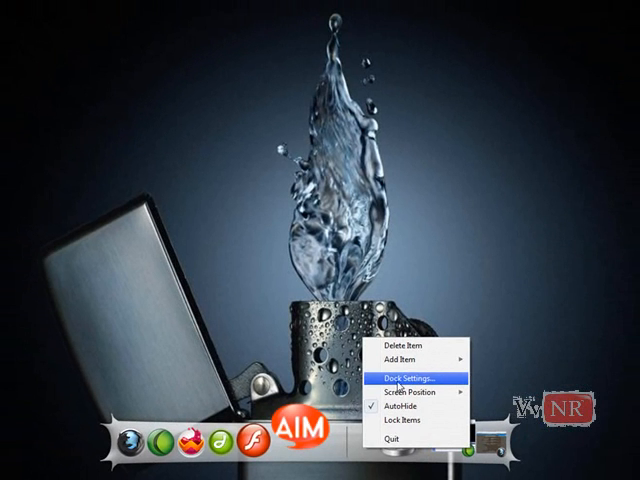
# Open RocketDock's Dock Settings window on its General page.
pyautogui.click(408, 379)
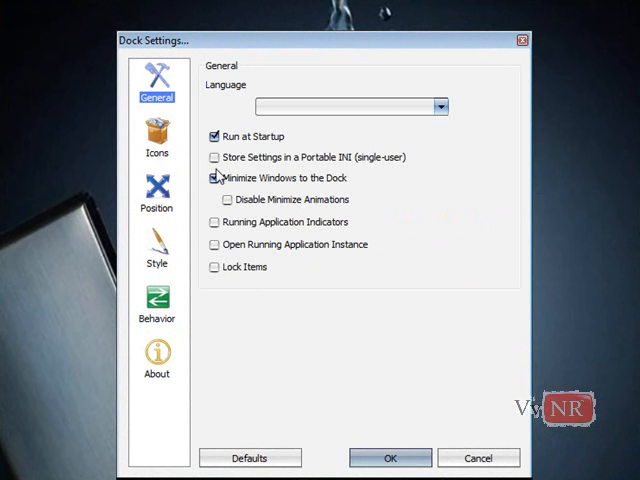
pyautogui.moveTo(215, 136)
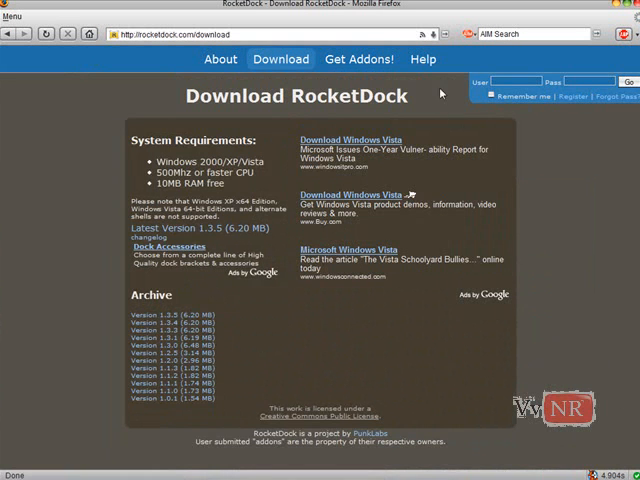
pyautogui.moveTo(617, 11)
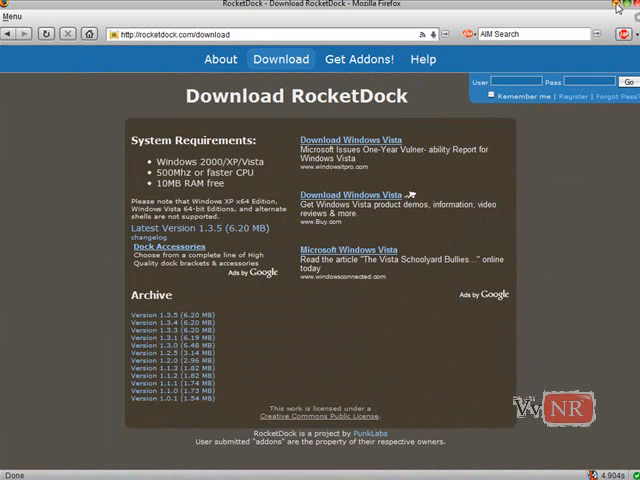